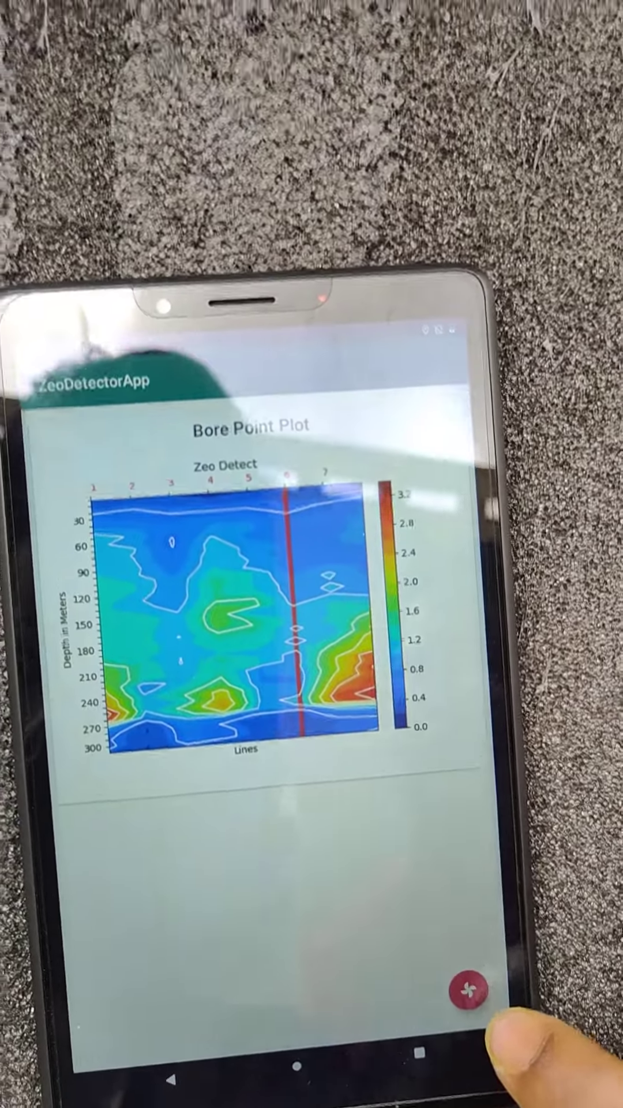
Switch from the bore point plot to the 2D surface-depth mapping.
{"action": "left_click", "coordinate": [467, 989]}
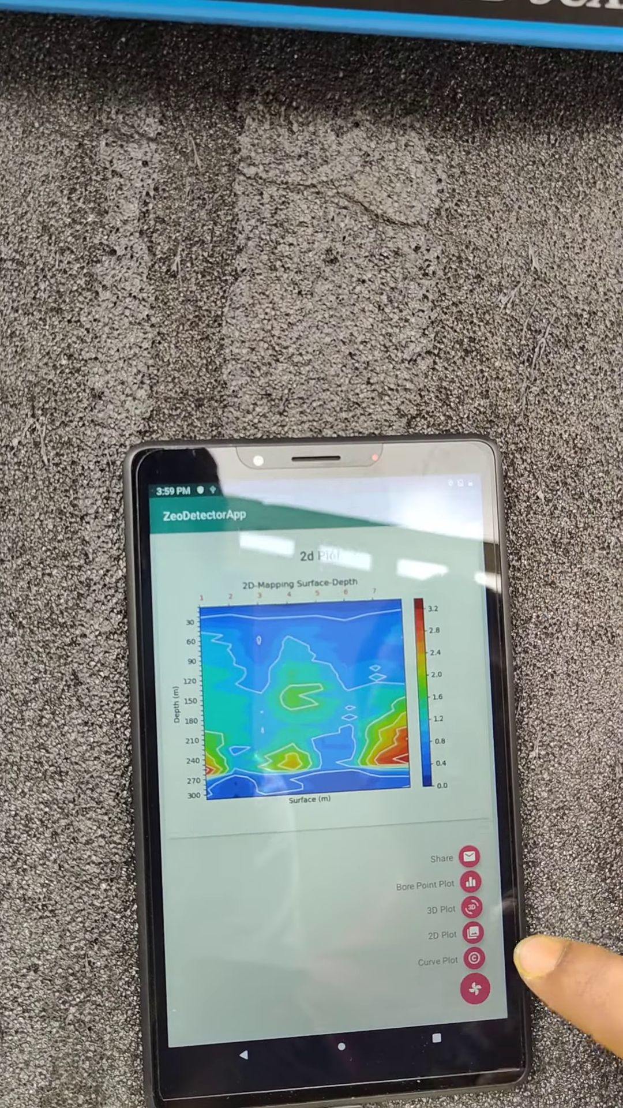
Switch to the 3D surface-depth-amplitude mapping of the survey data.
{"action": "left_click", "coordinate": [471, 906]}
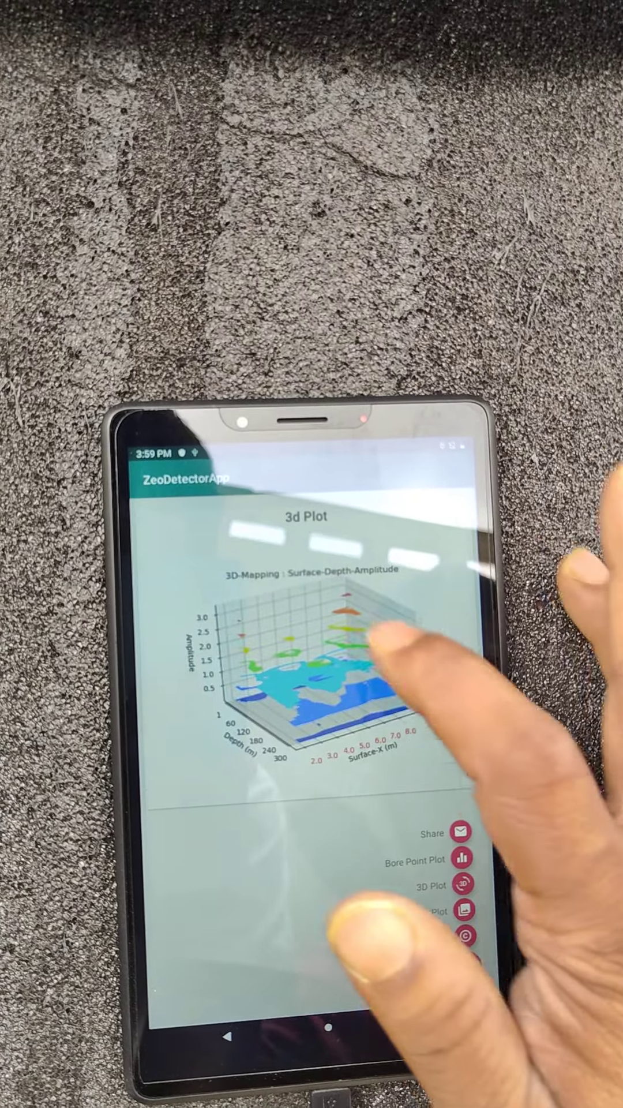